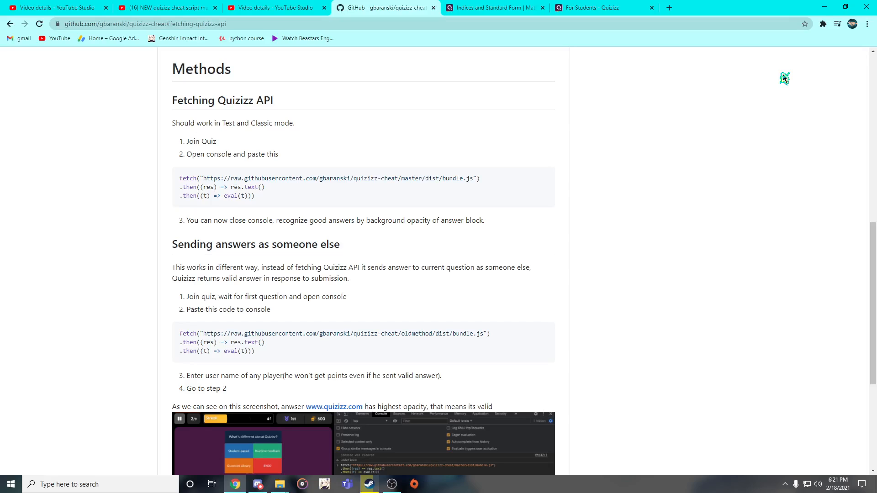
{"action": "mouse_move", "coordinate": [302, 6]}
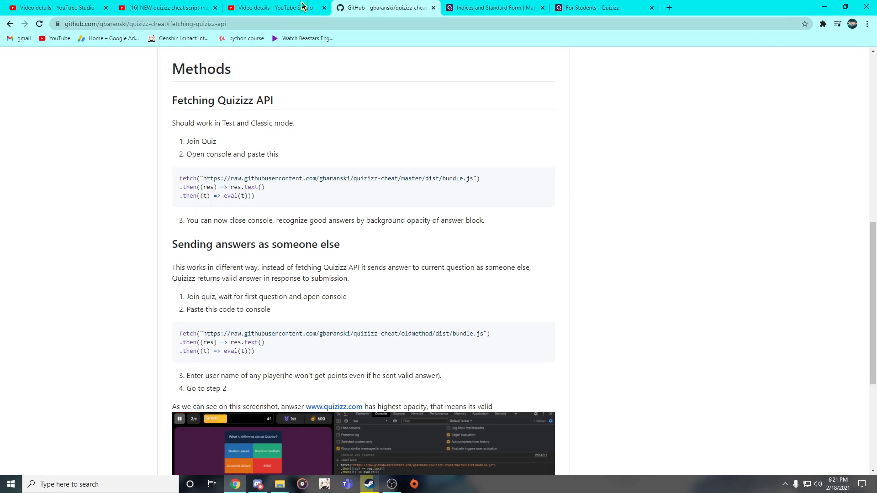
{"action": "mouse_move", "coordinate": [361, 163]}
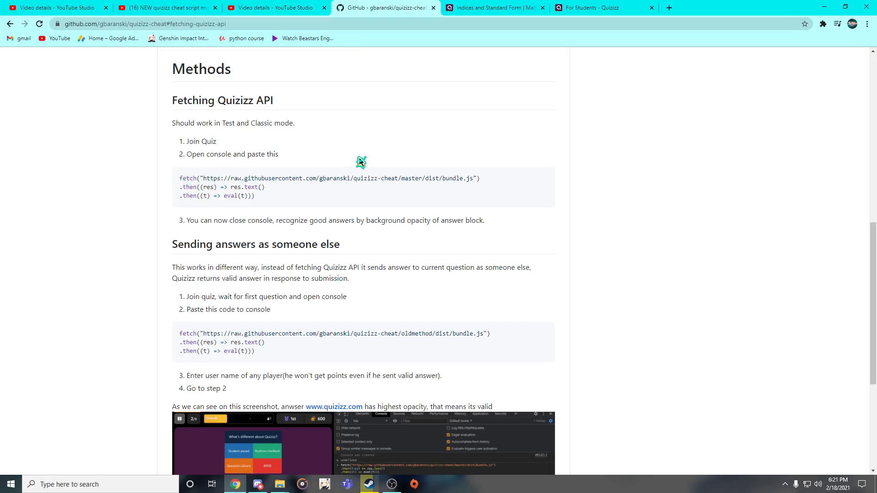
Review the first fetch code snippet in the cheat script README on GitHub.
{"action": "triple_click", "coordinate": [224, 187]}
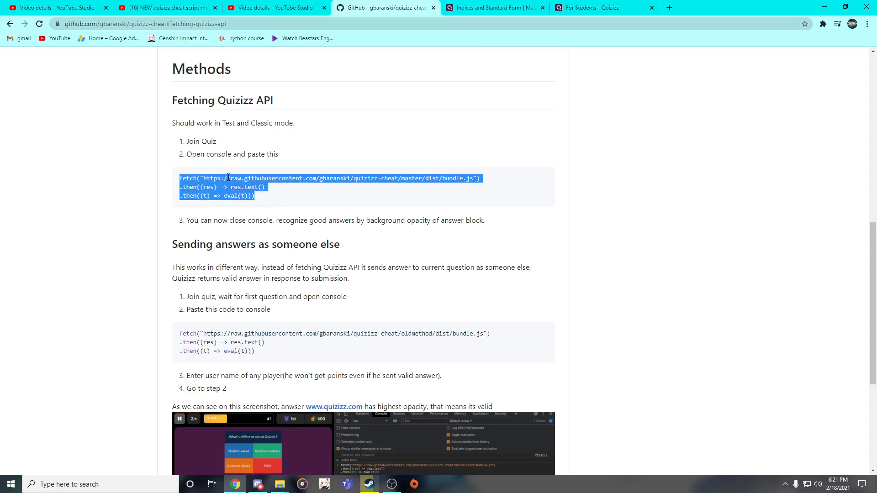
{"action": "left_click", "coordinate": [275, 218]}
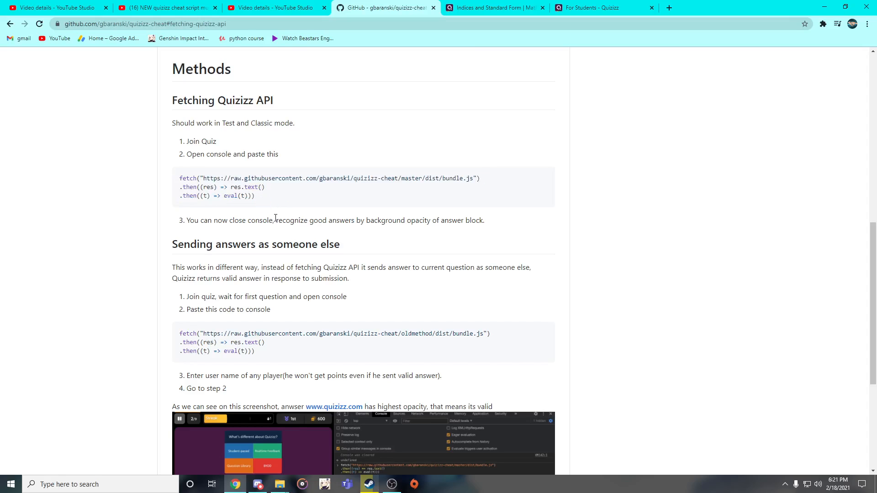
{"action": "scroll", "scroll_direction": "up", "scroll_amount": 3}
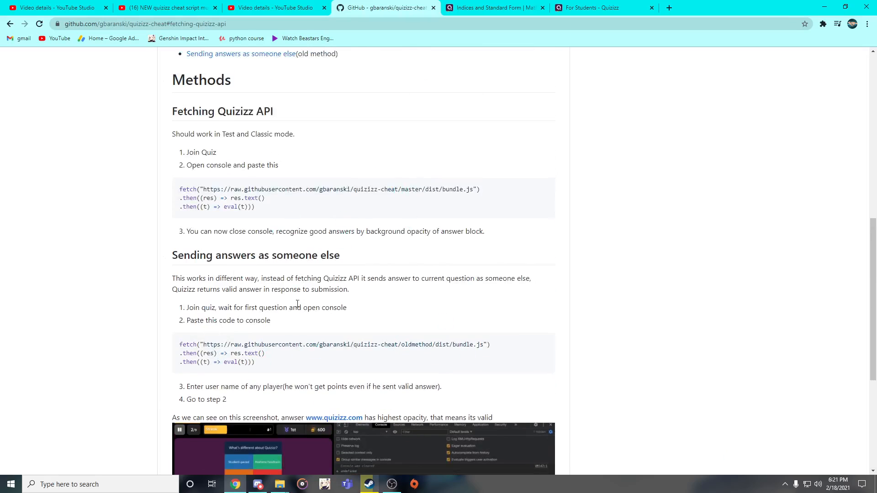
{"action": "scroll", "scroll_direction": "down", "scroll_amount": 3}
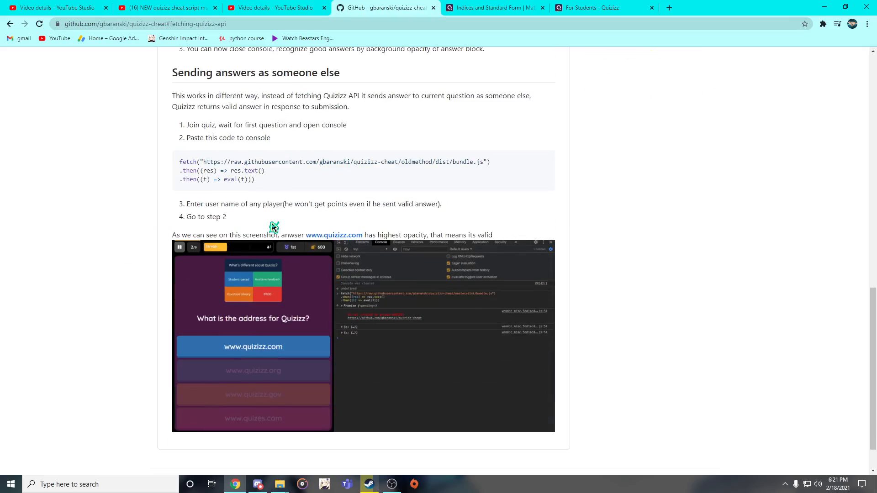
{"action": "scroll", "scroll_direction": "up", "scroll_amount": 3}
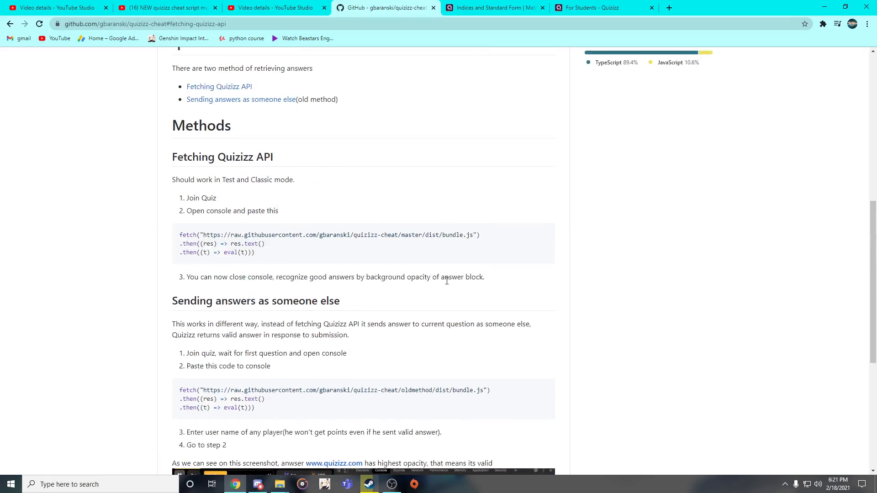
{"action": "scroll", "scroll_direction": "down", "scroll_amount": 3}
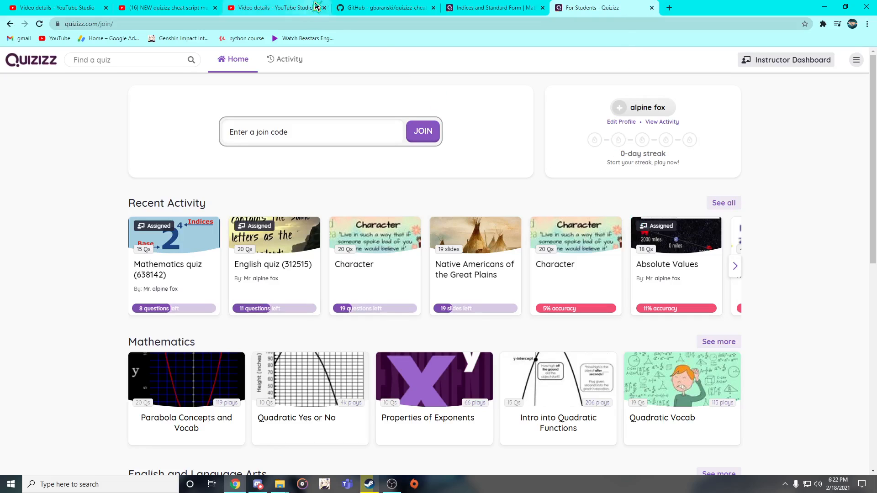
{"action": "left_click", "coordinate": [386, 7]}
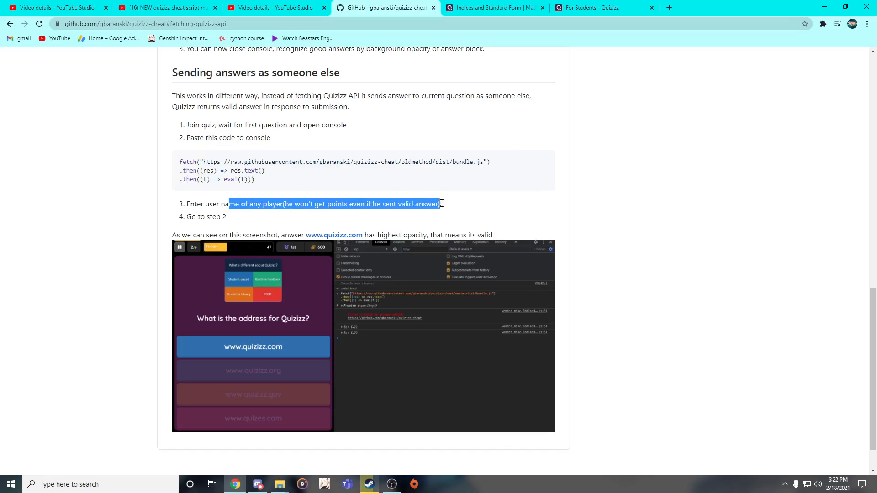
{"action": "left_click", "coordinate": [411, 204]}
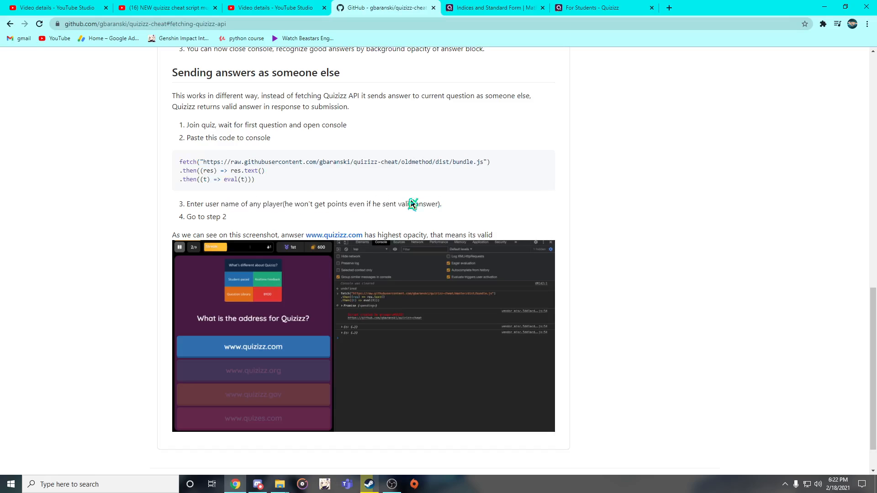
{"action": "mouse_move", "coordinate": [424, 157]}
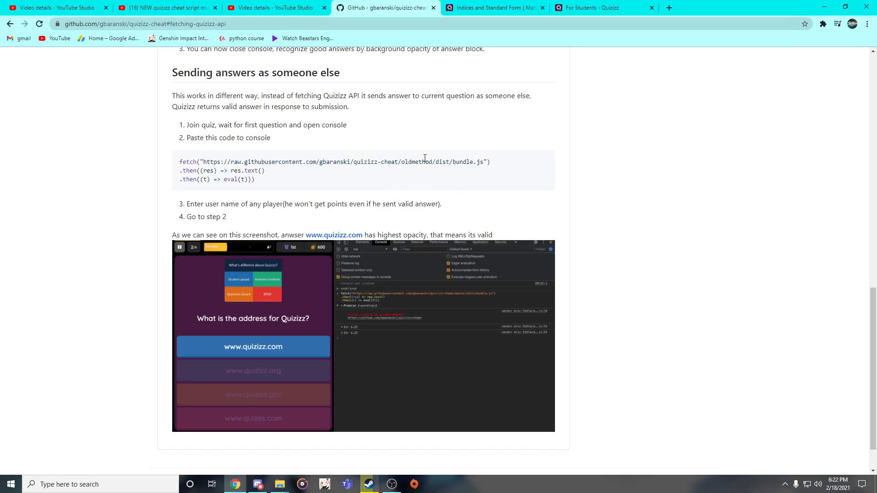
{"action": "mouse_move", "coordinate": [409, 152]}
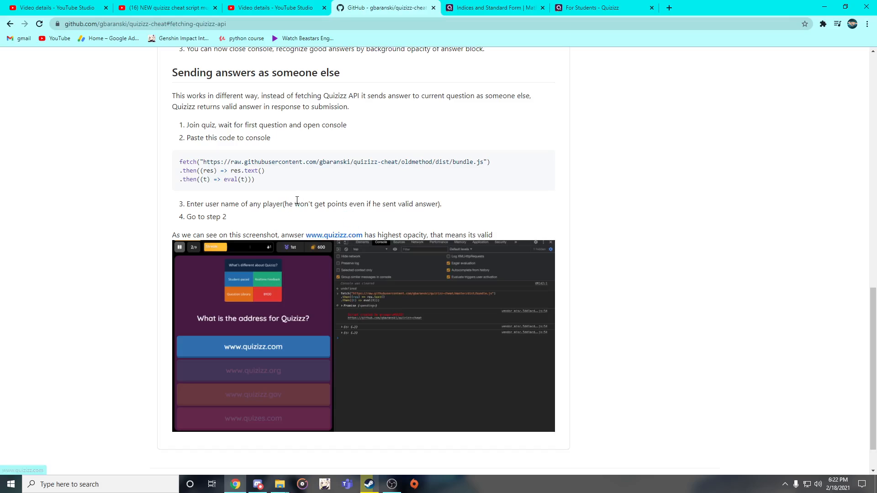
Review the old-method fetch snippet, then bring up the Indices and Standard Form quiz page.
{"action": "scroll", "scroll_direction": "up", "scroll_amount": 3}
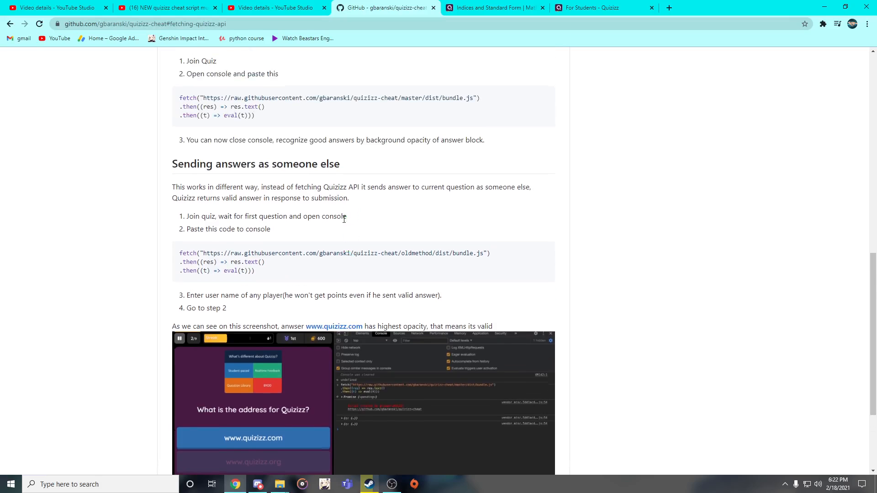
{"action": "triple_click", "coordinate": [315, 295]}
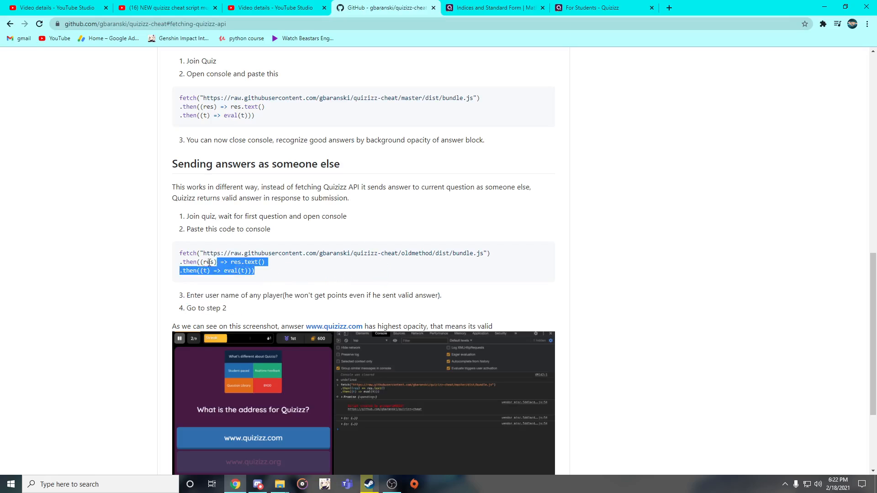
{"action": "scroll", "scroll_direction": "up", "scroll_amount": 3}
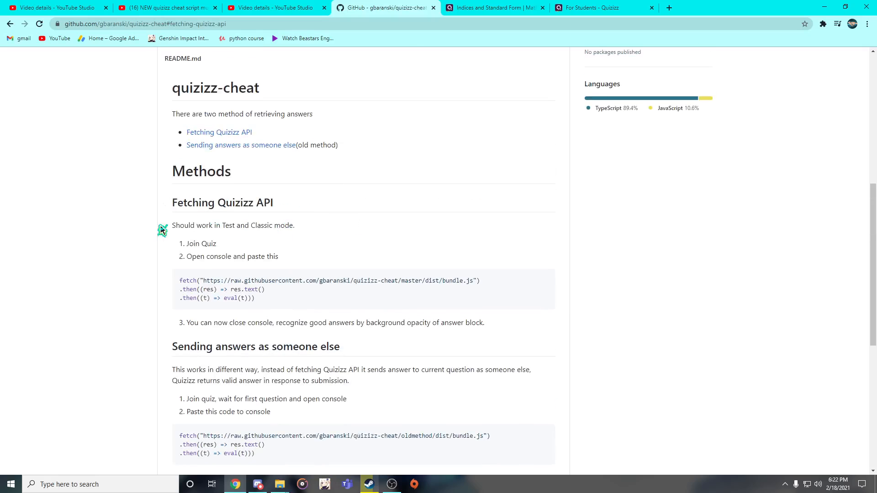
{"action": "mouse_move", "coordinate": [326, 334]}
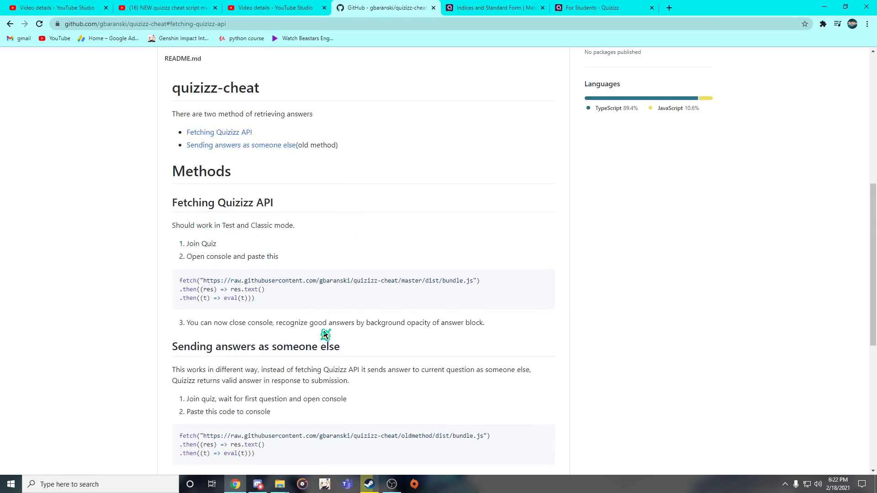
{"action": "mouse_move", "coordinate": [277, 298]}
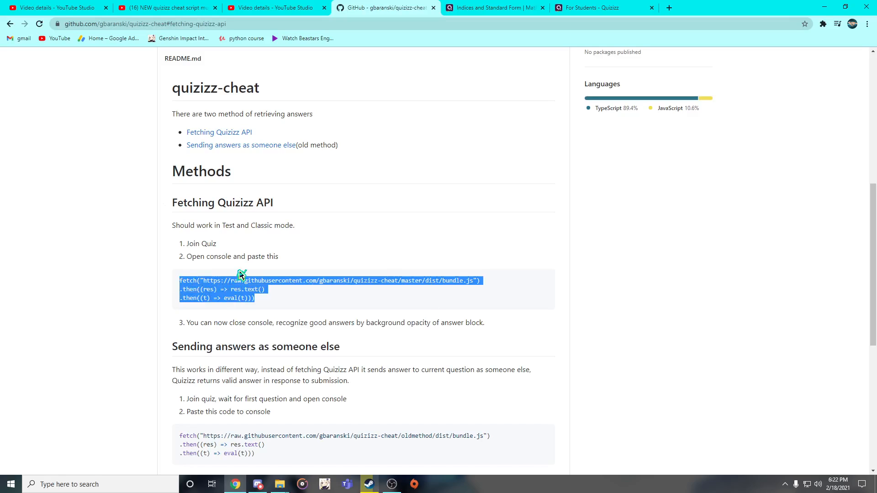
{"action": "left_click", "coordinate": [272, 298]}
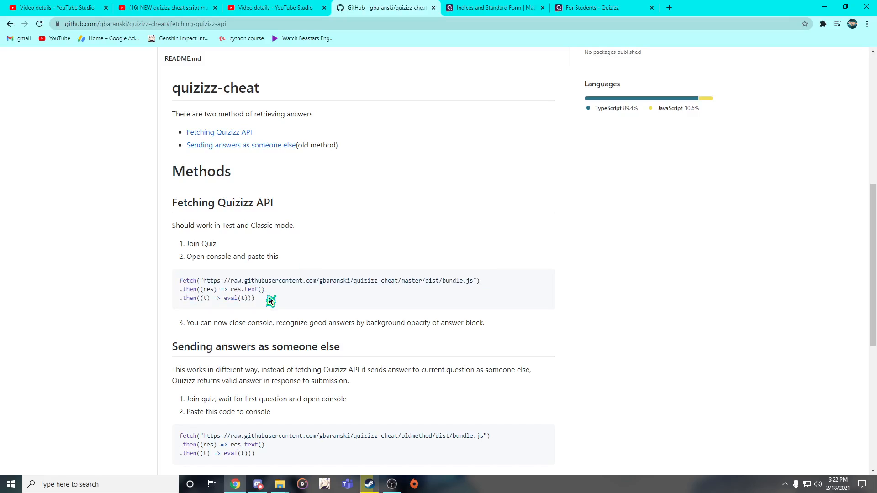
{"action": "scroll", "scroll_direction": "down", "scroll_amount": 3}
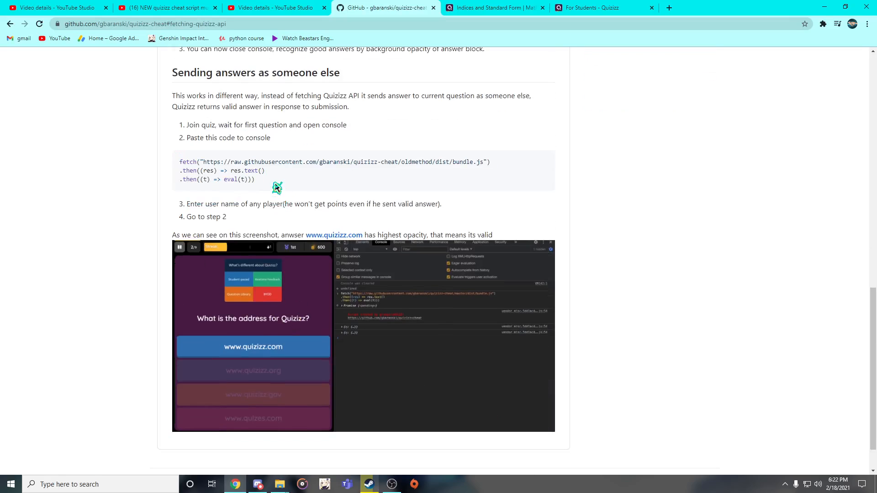
{"action": "scroll", "scroll_direction": "up", "scroll_amount": 3}
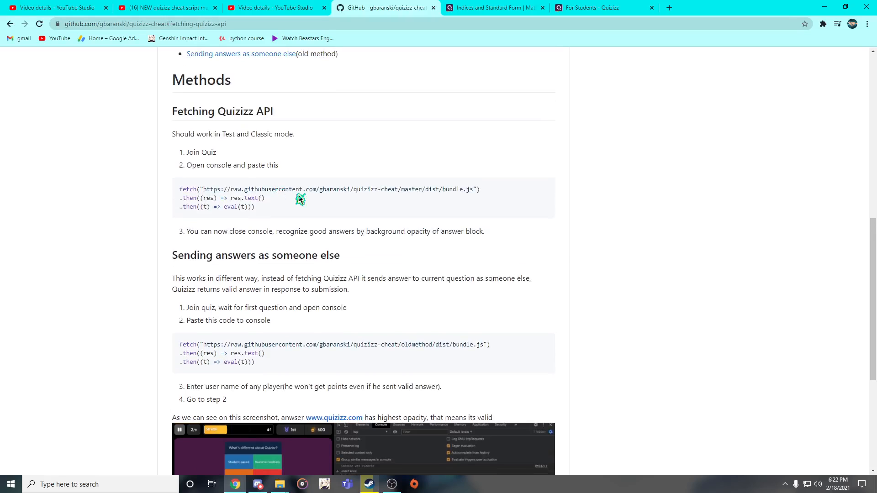
{"action": "mouse_move", "coordinate": [233, 153]}
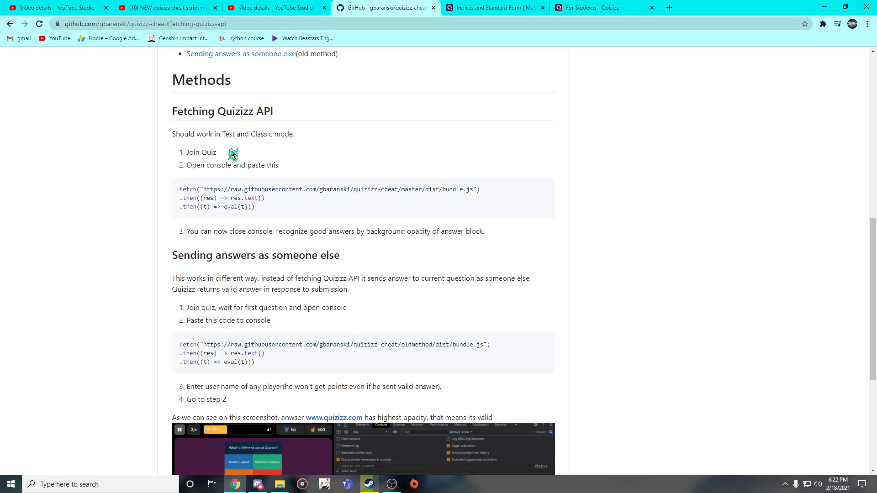
{"action": "left_click", "coordinate": [494, 8]}
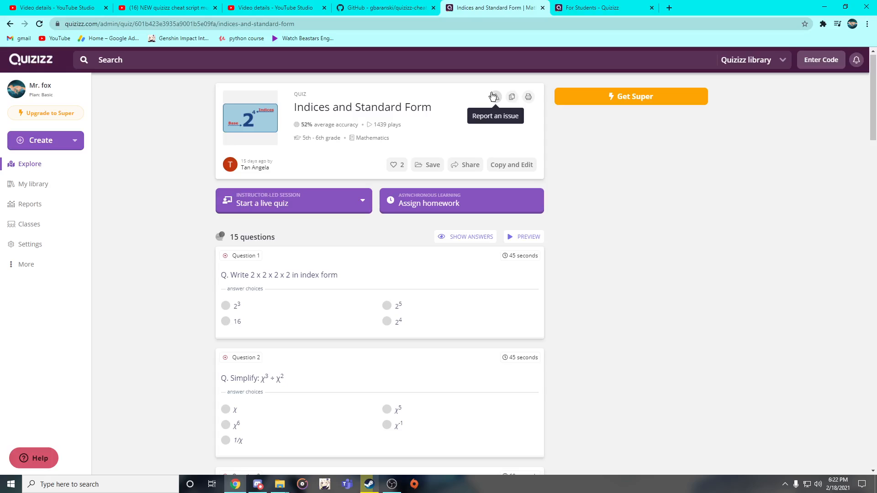
Host the quiz as a Classic live game in Test mode and show the student join page.
{"action": "left_click", "coordinate": [293, 201]}
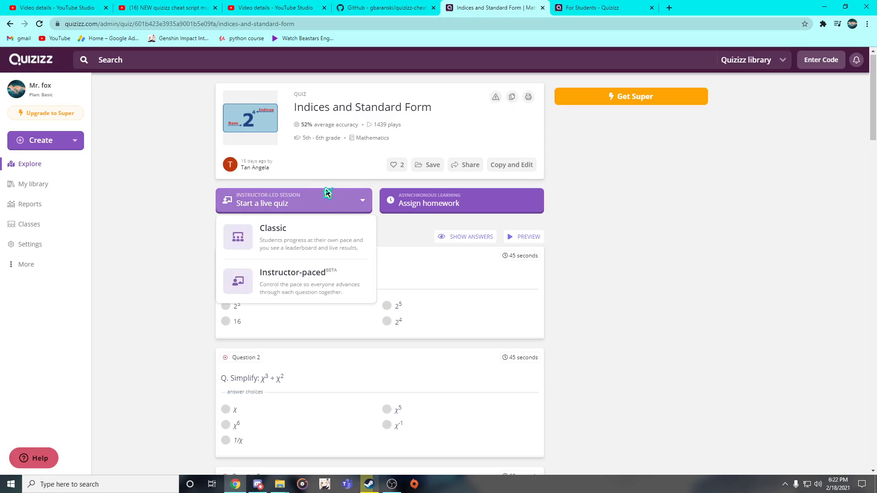
{"action": "mouse_move", "coordinate": [312, 184]}
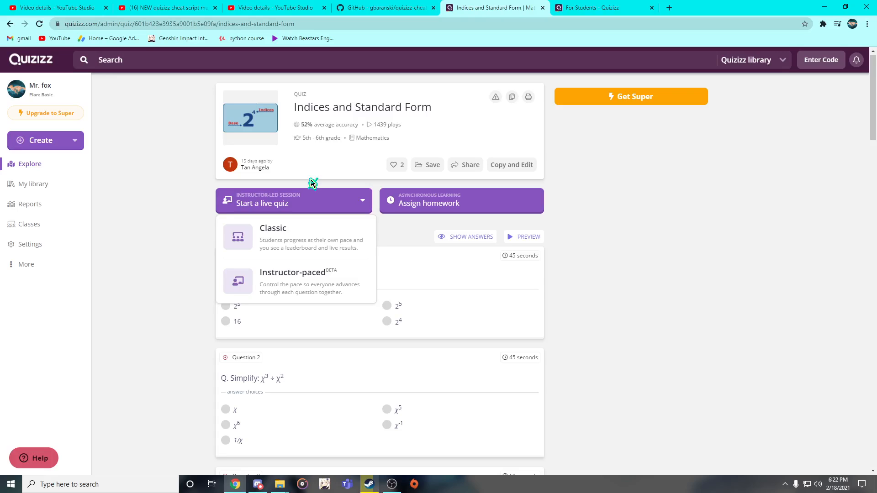
{"action": "mouse_move", "coordinate": [263, 237]}
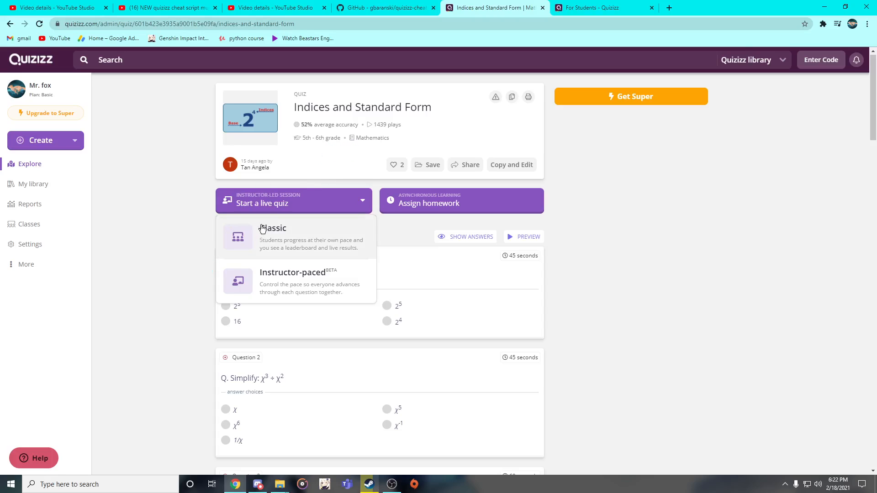
{"action": "left_click", "coordinate": [273, 228]}
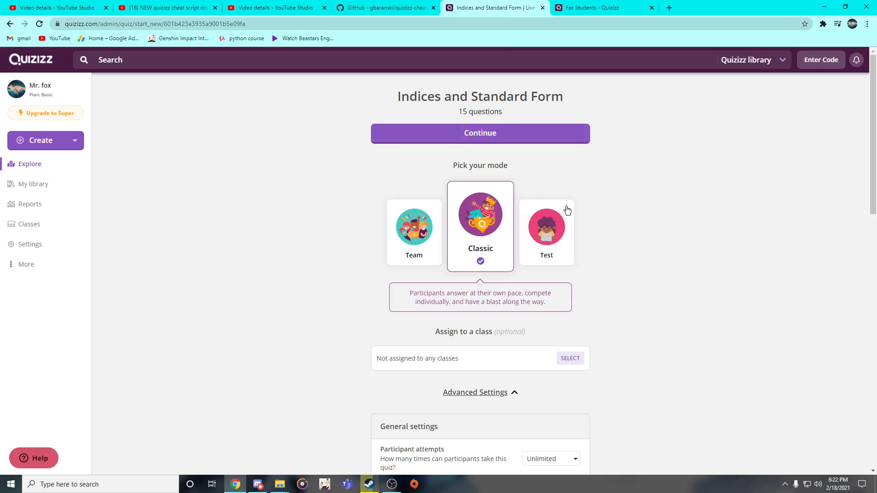
{"action": "left_click", "coordinate": [547, 227]}
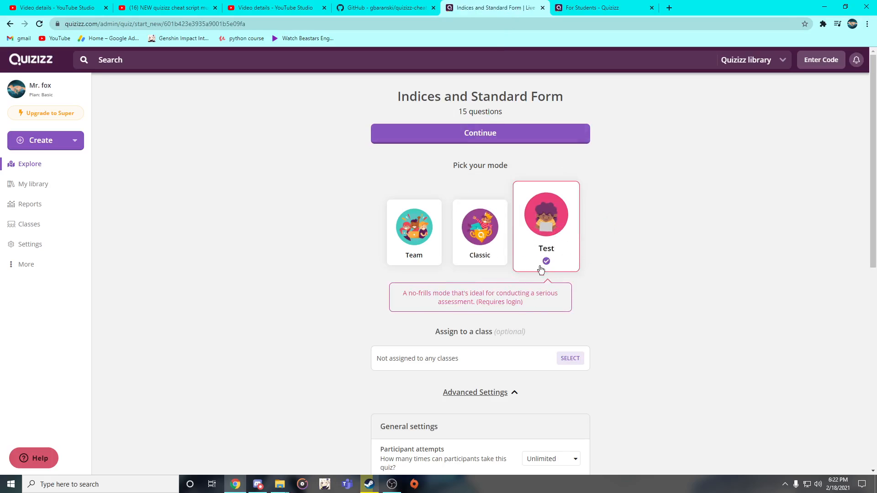
{"action": "left_click", "coordinate": [480, 134]}
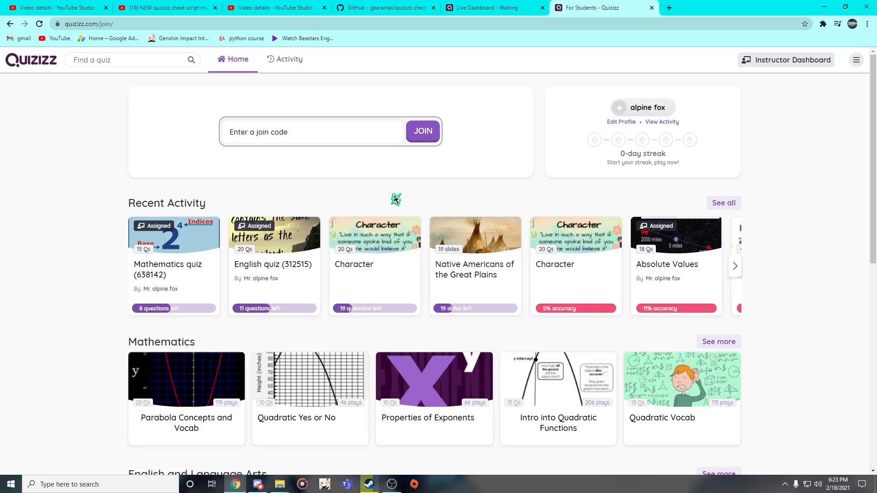
Join the live game with code 260769 as player alpine fox.
{"action": "type", "text": "260769"}
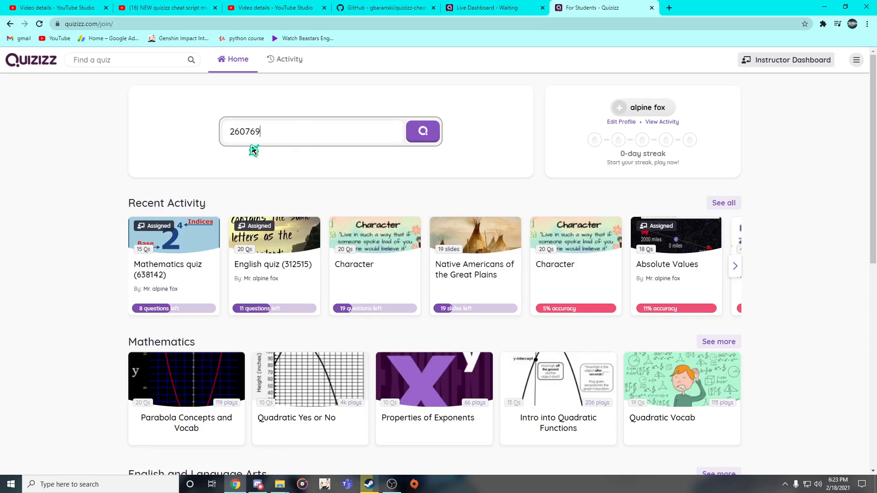
{"action": "left_click", "coordinate": [423, 131]}
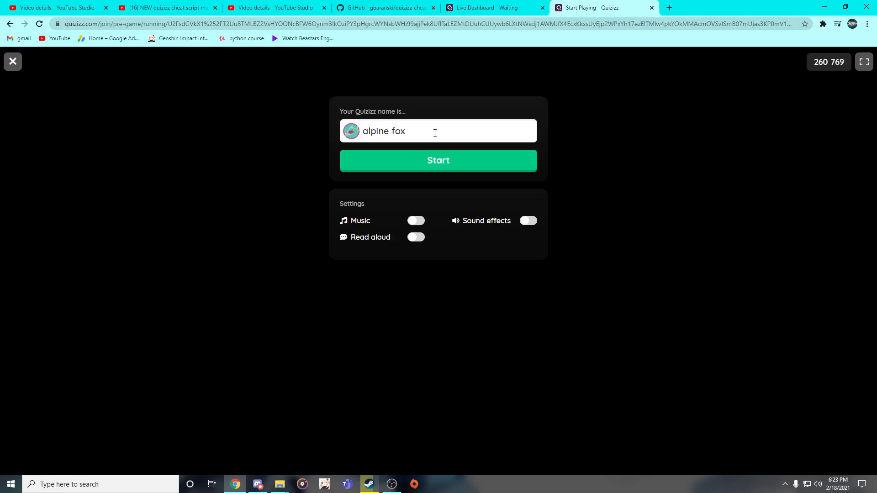
{"action": "mouse_move", "coordinate": [411, 108]}
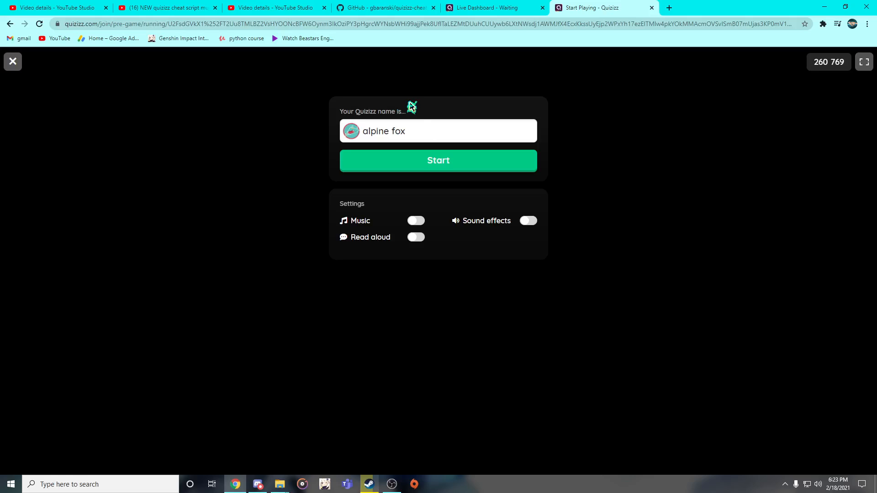
{"action": "left_click", "coordinate": [438, 161]}
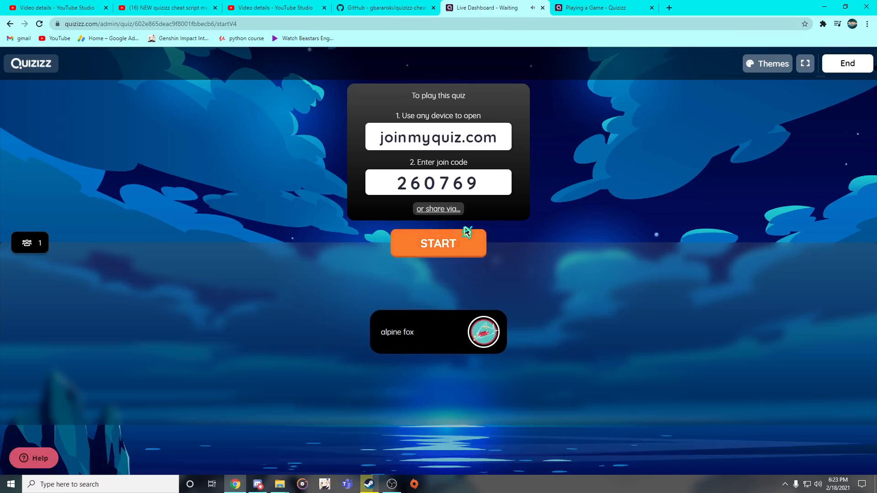
Start the live game, mute the dashboard, and return to the player's countdown screen.
{"action": "left_click", "coordinate": [438, 243]}
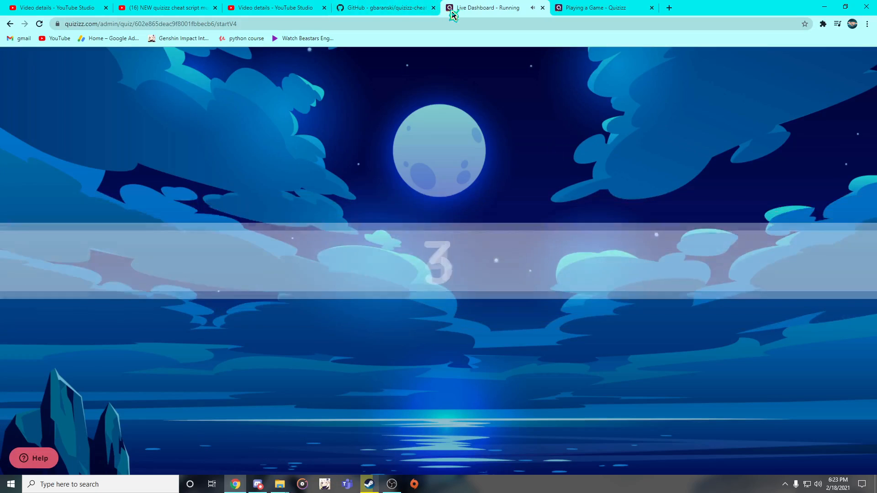
{"action": "right_click", "coordinate": [527, 8]}
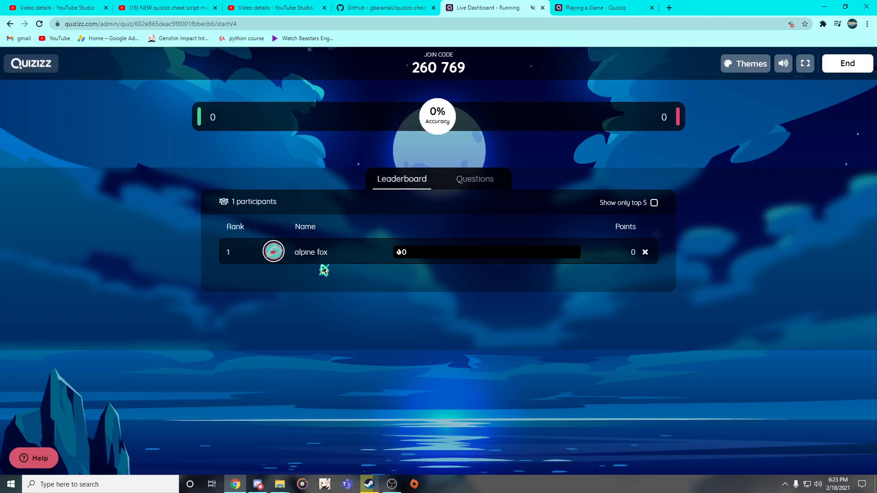
{"action": "mouse_move", "coordinate": [573, 224]}
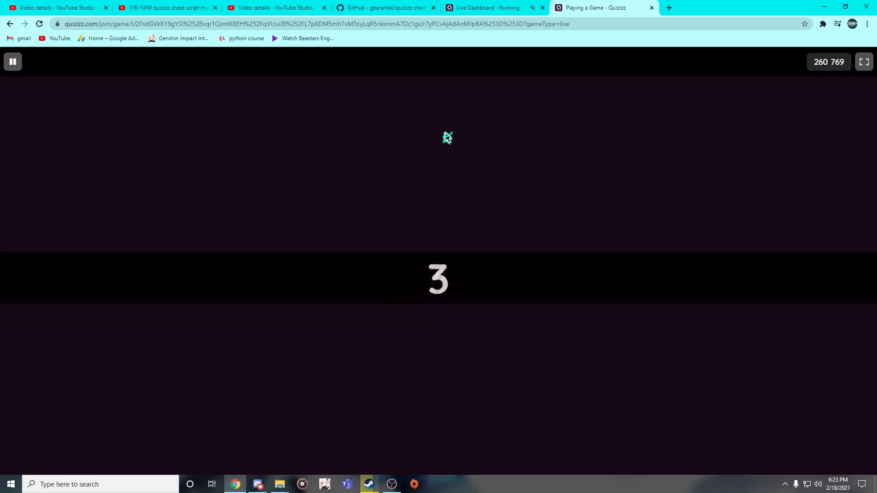
{"action": "left_click", "coordinate": [385, 8]}
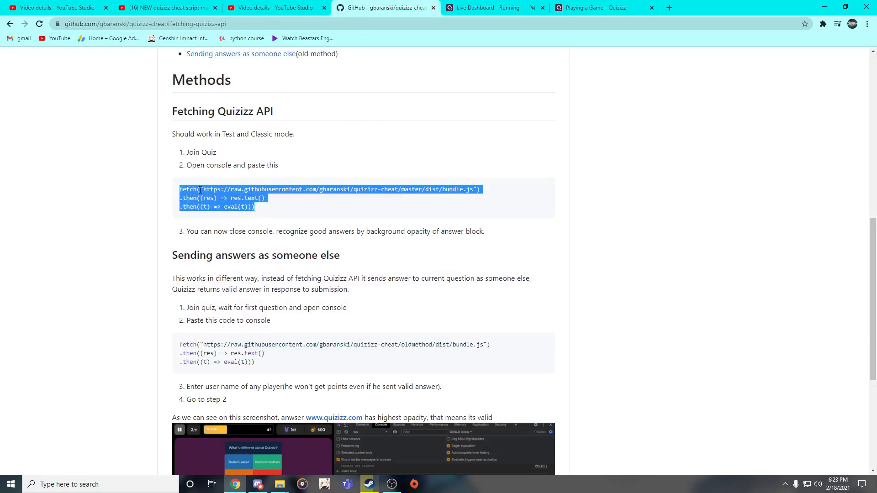
{"action": "scroll", "scroll_direction": "up", "scroll_amount": 3}
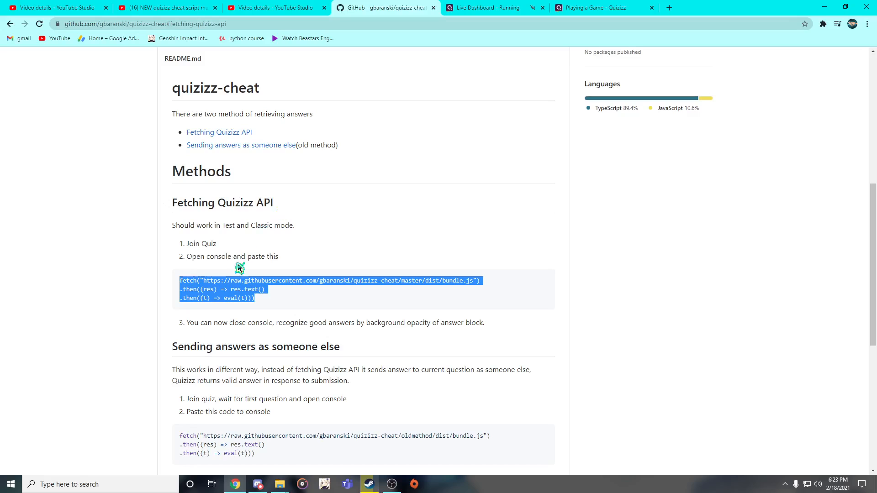
{"action": "left_click", "coordinate": [601, 8]}
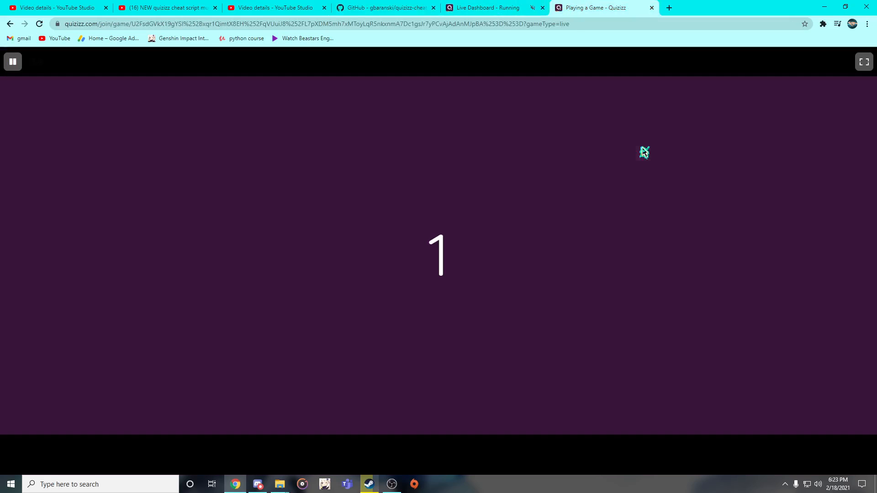
Run the fetch cheat script in the game page's developer console so correct answers are highlighted.
{"action": "right_click", "coordinate": [644, 152]}
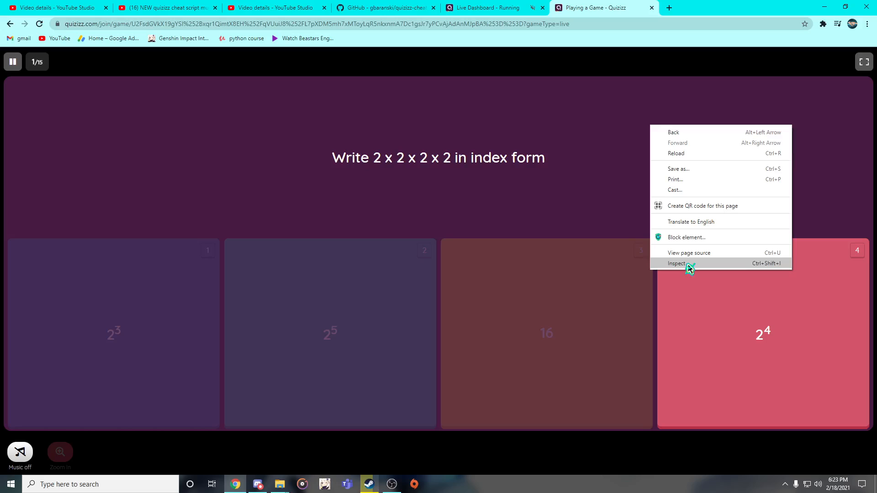
{"action": "left_click", "coordinate": [677, 264]}
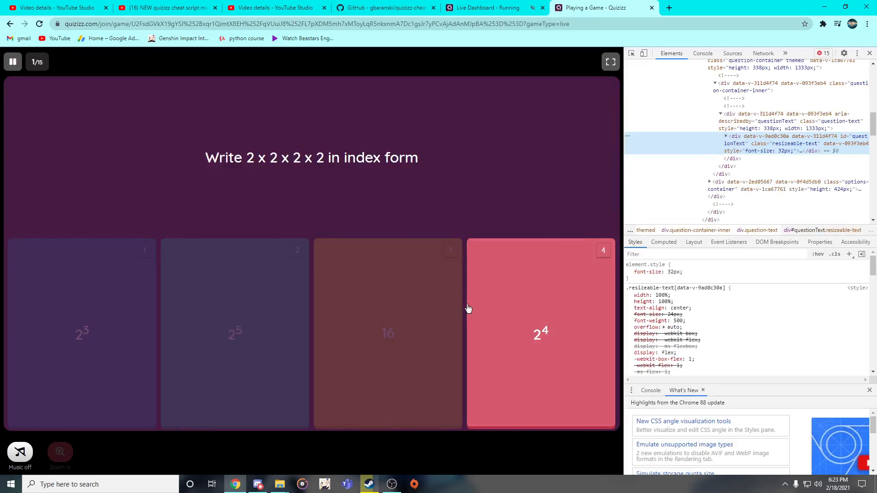
{"action": "mouse_move", "coordinate": [502, 240]}
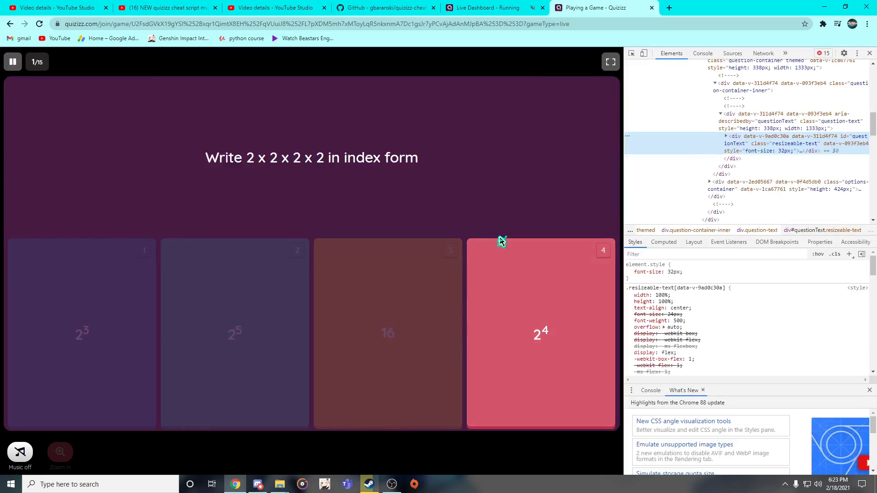
{"action": "left_click", "coordinate": [703, 53]}
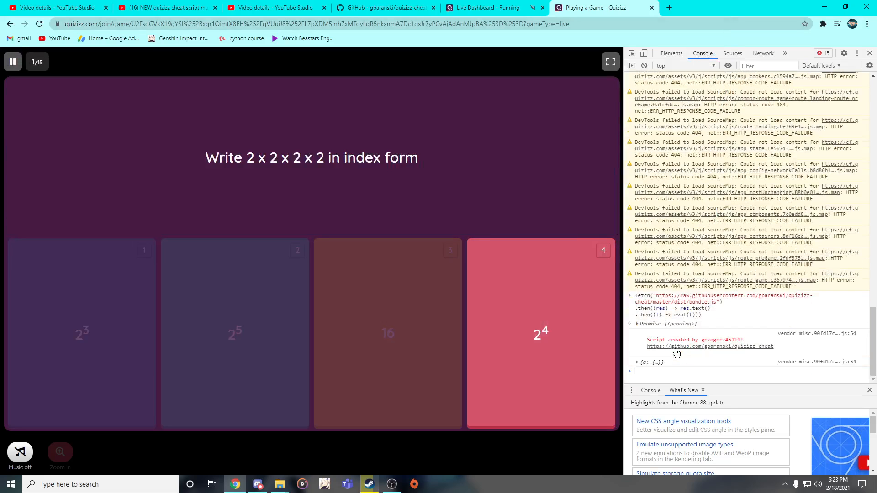
{"action": "left_click", "coordinate": [541, 333]}
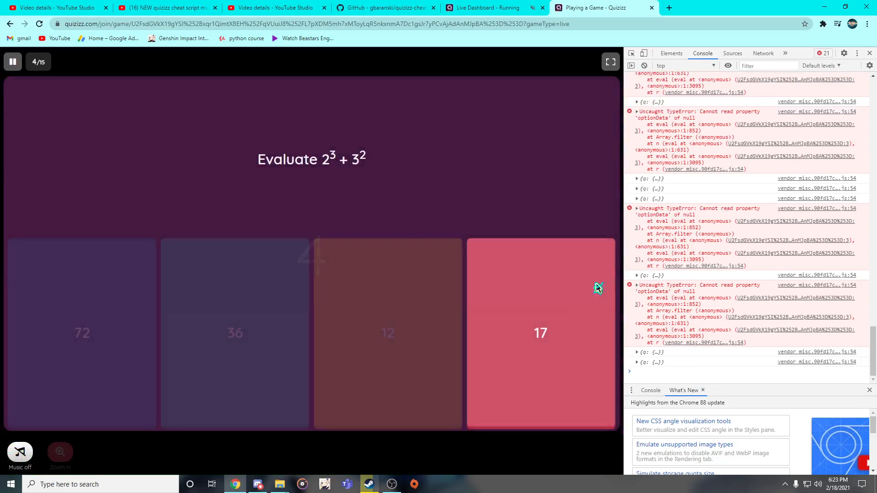
{"action": "mouse_move", "coordinate": [477, 289]}
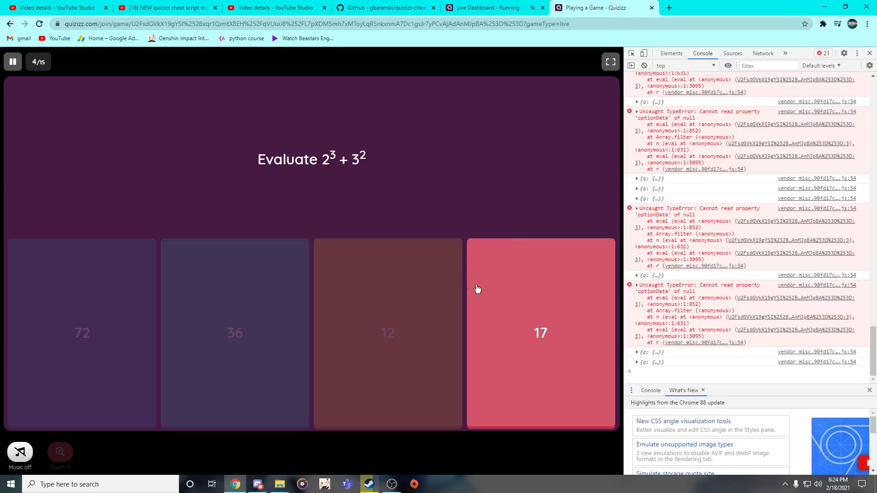
Answer questions 4-8 with the highlighted tiles: 17, 1/x³, 8,317,000, True.
{"action": "left_click", "coordinate": [540, 332]}
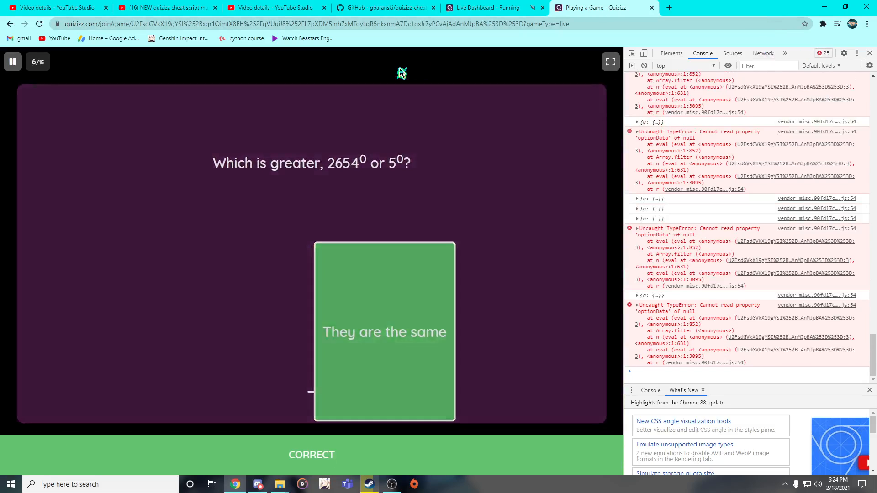
{"action": "left_click", "coordinate": [384, 332]}
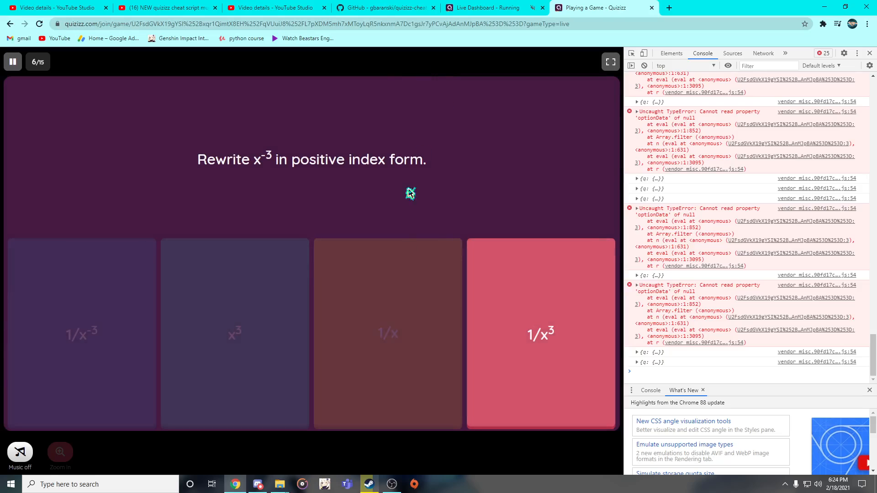
{"action": "left_click", "coordinate": [540, 333]}
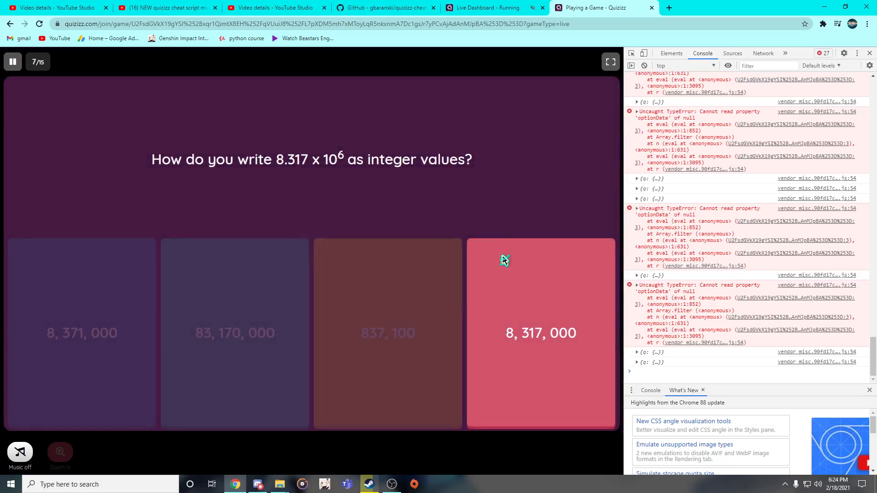
{"action": "left_click", "coordinate": [540, 332]}
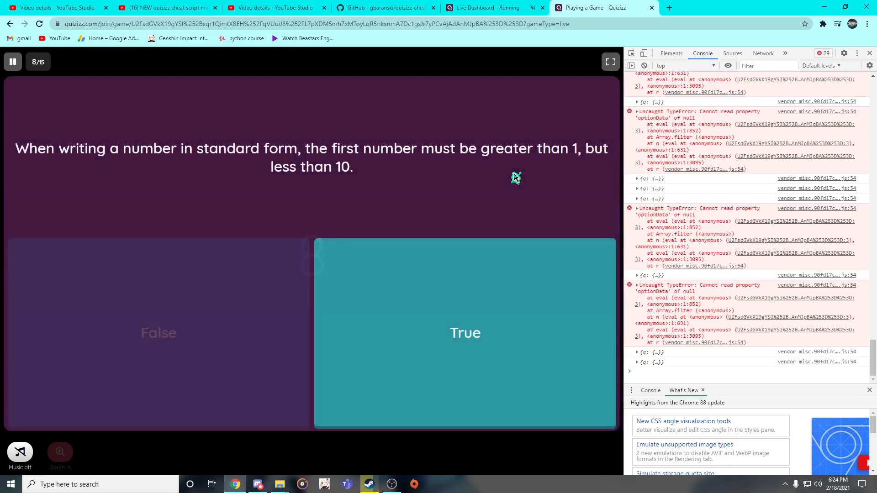
{"action": "left_click", "coordinate": [465, 333]}
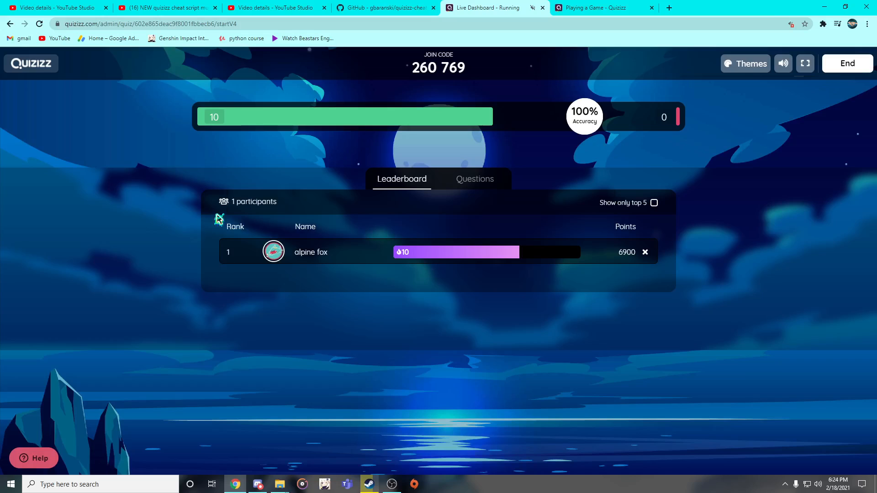
{"action": "mouse_move", "coordinate": [201, 116]}
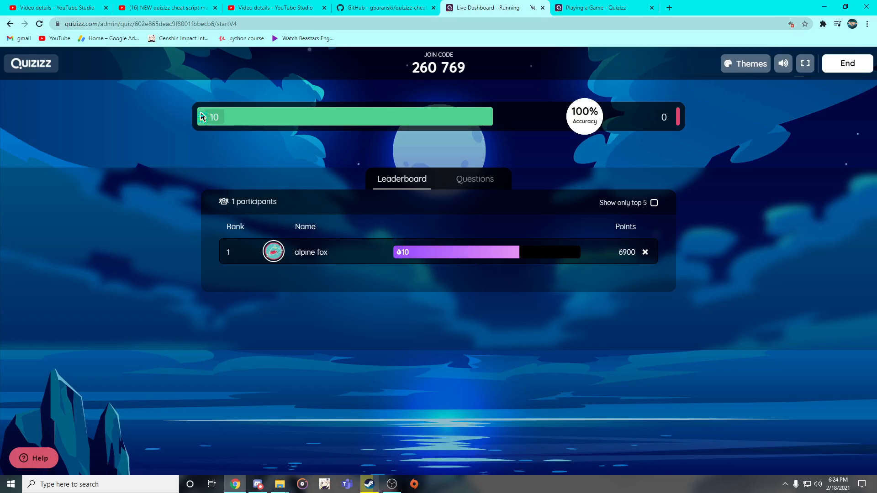
{"action": "mouse_move", "coordinate": [200, 136]}
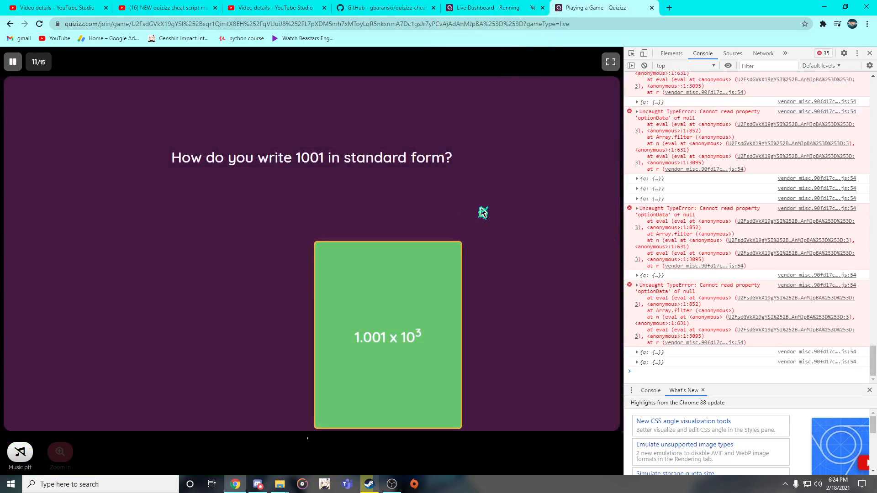
Answer the next highlighted question, then close the player's game tab to land on the dashboard.
{"action": "left_click", "coordinate": [387, 335]}
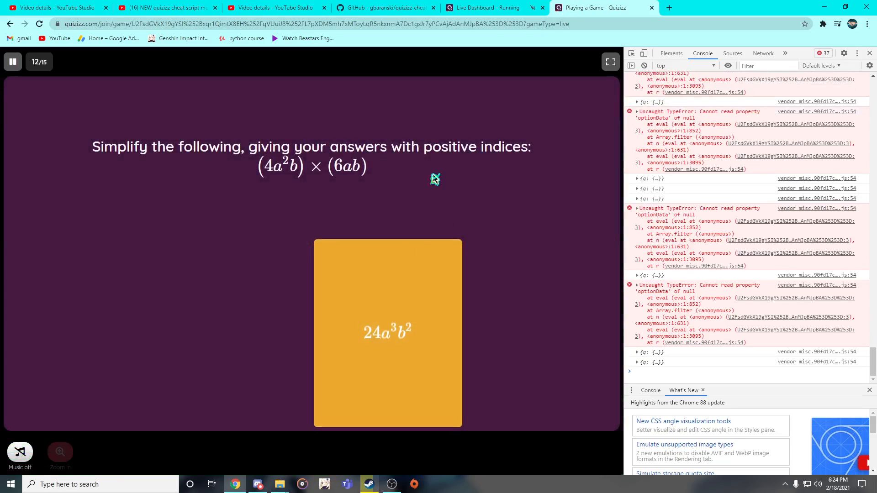
{"action": "left_click", "coordinate": [385, 7]}
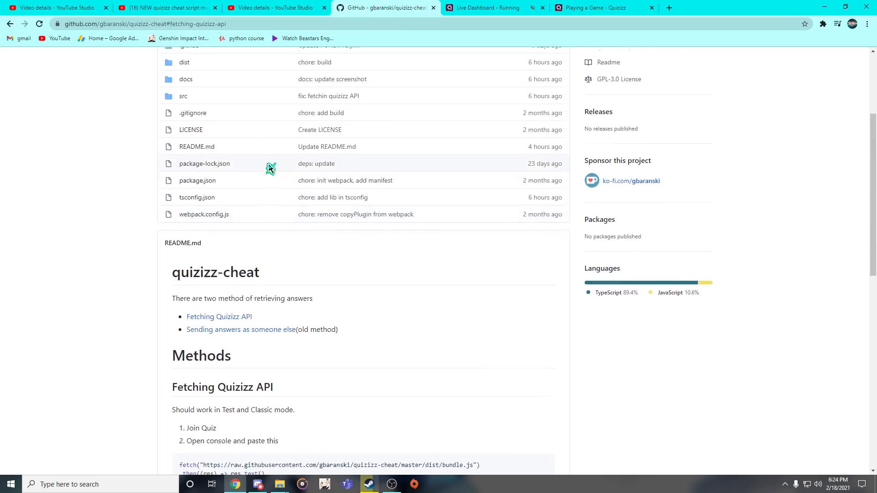
{"action": "left_click", "coordinate": [601, 8]}
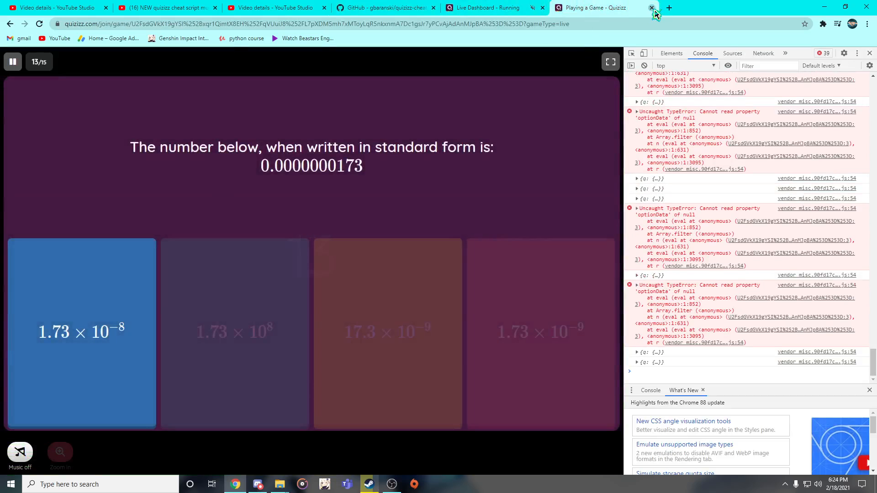
{"action": "left_click", "coordinate": [650, 7]}
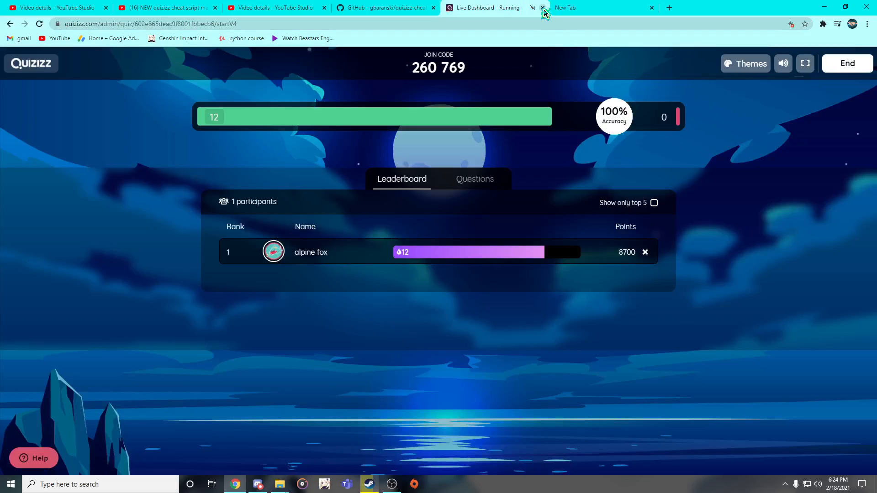
Close the teacher dashboard tab and switch to the screen recording program.
{"action": "left_click", "coordinate": [542, 8]}
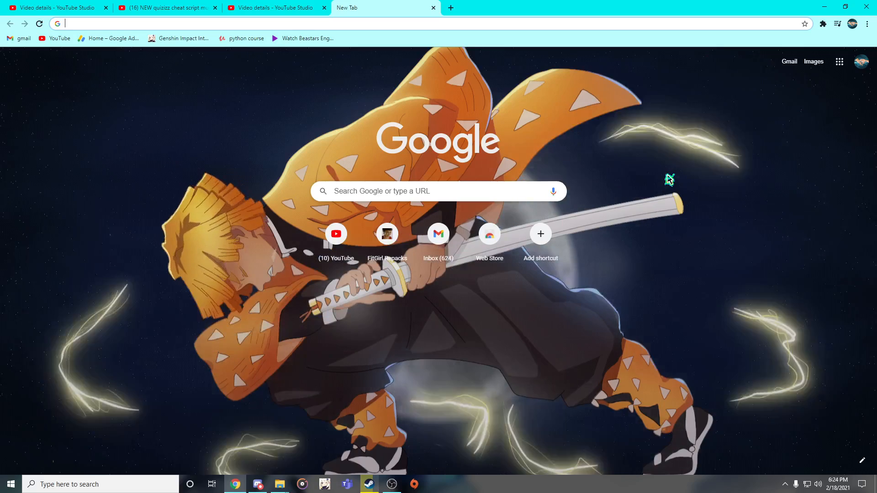
{"action": "mouse_move", "coordinate": [624, 219]}
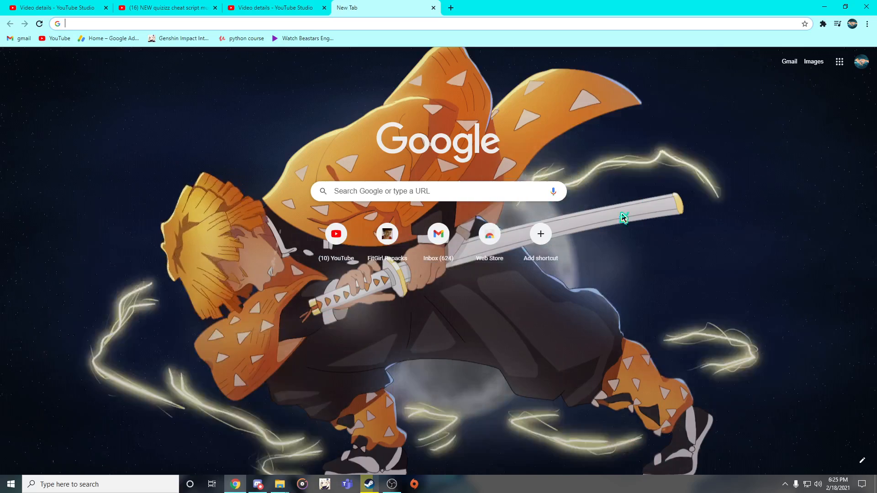
{"action": "left_click", "coordinate": [367, 485]}
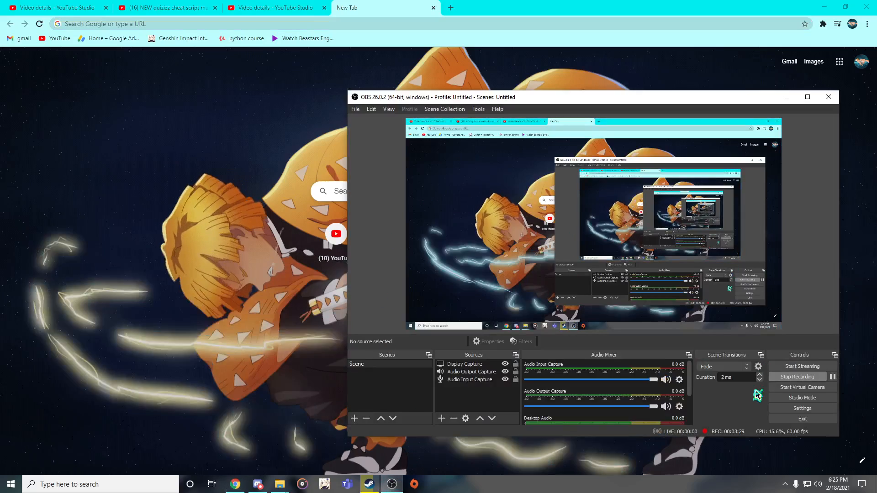